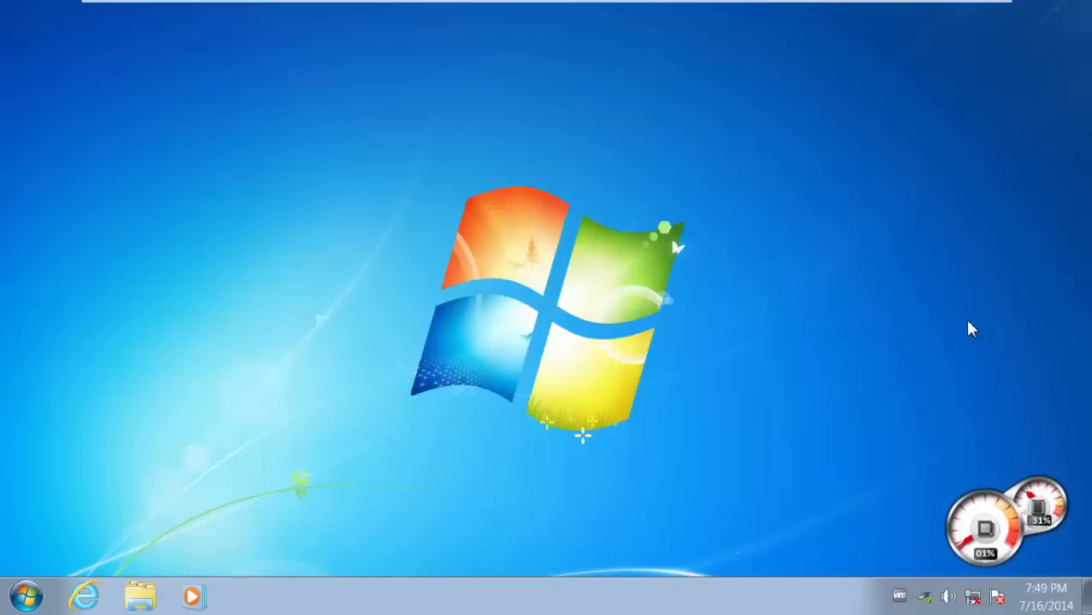
Bring up the Start menu from the desktop taskbar
click(26, 594)
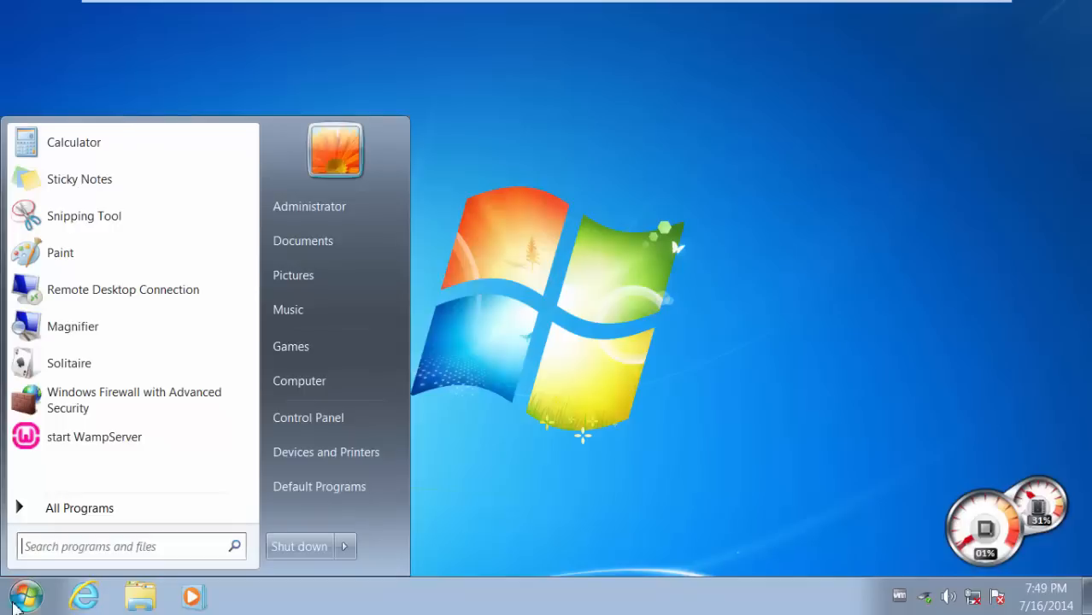
Search the Start menu for 'turn' to list matching Control Panel settings
text(tu)
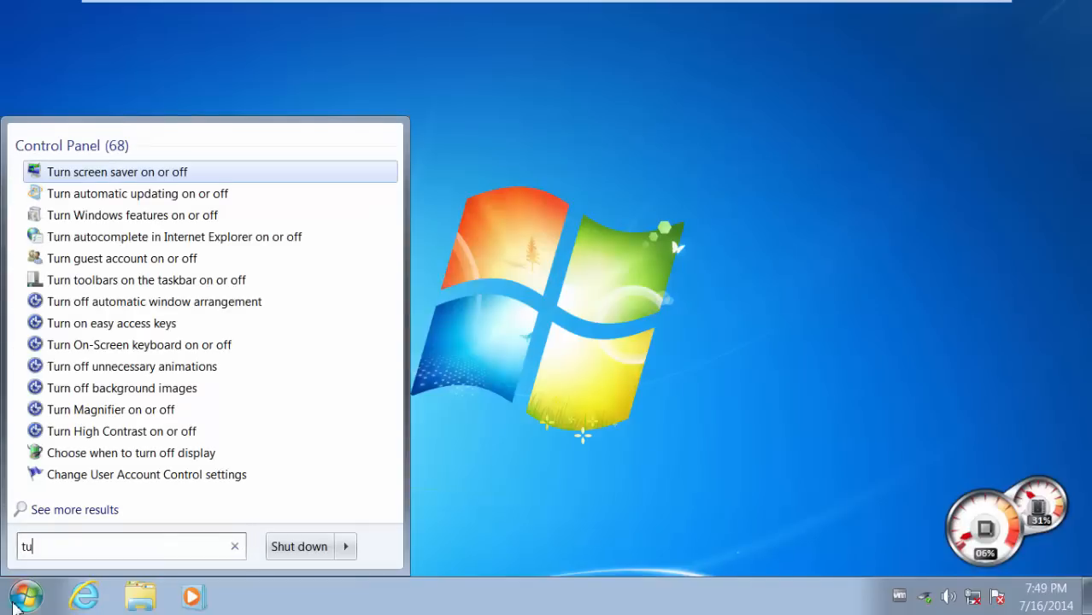
text(rn)
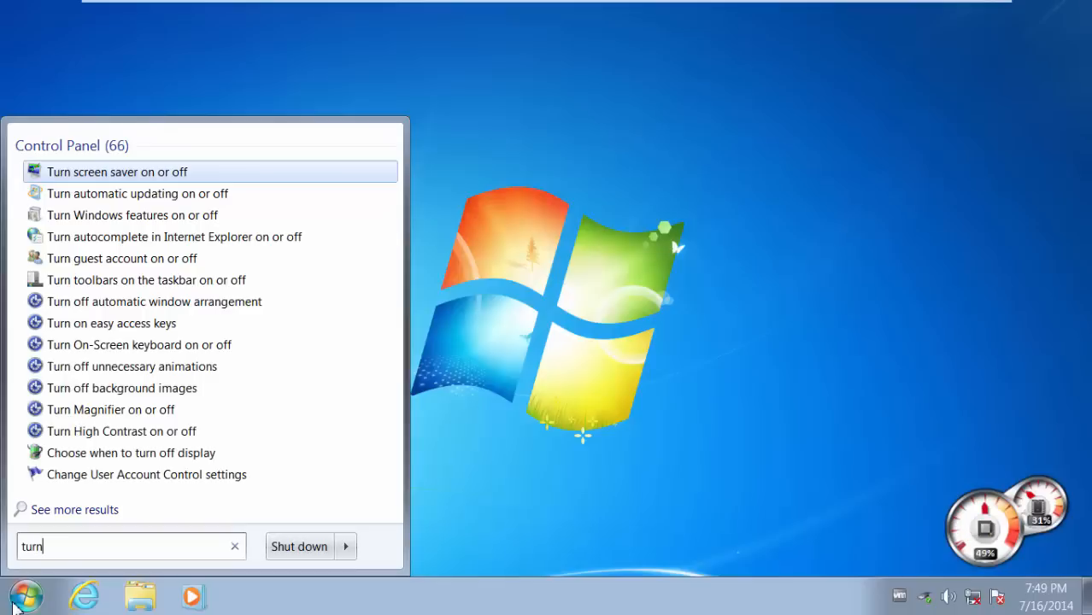
mouse_move(132, 216)
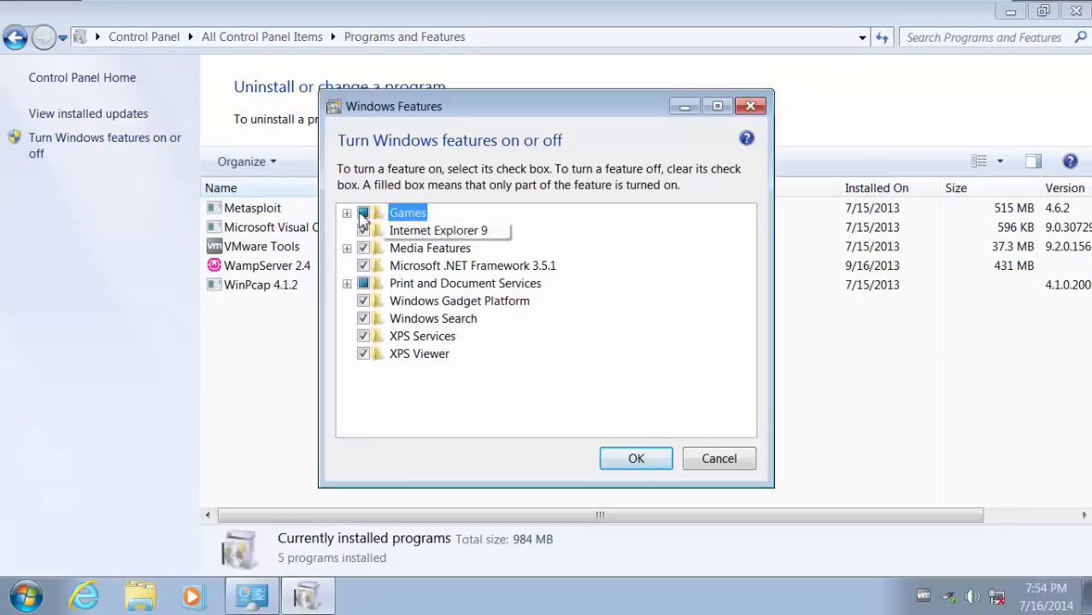
Clear the Games checkbox so FreeCell through Spider Solitaire are all deselected
click(347, 212)
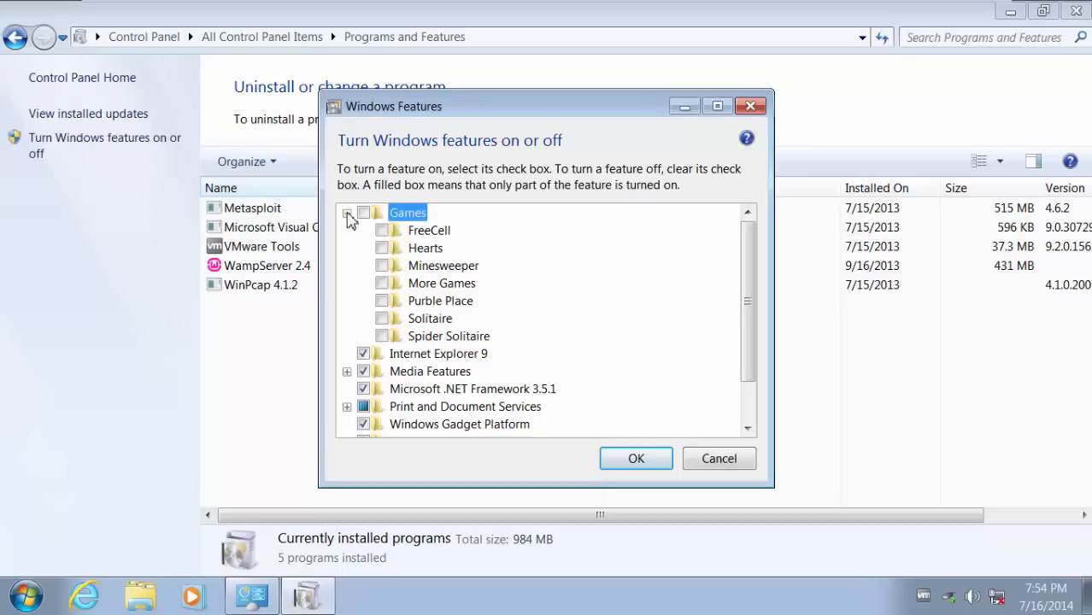
Confirm with OK so Windows applies the removal of the Games feature
click(636, 458)
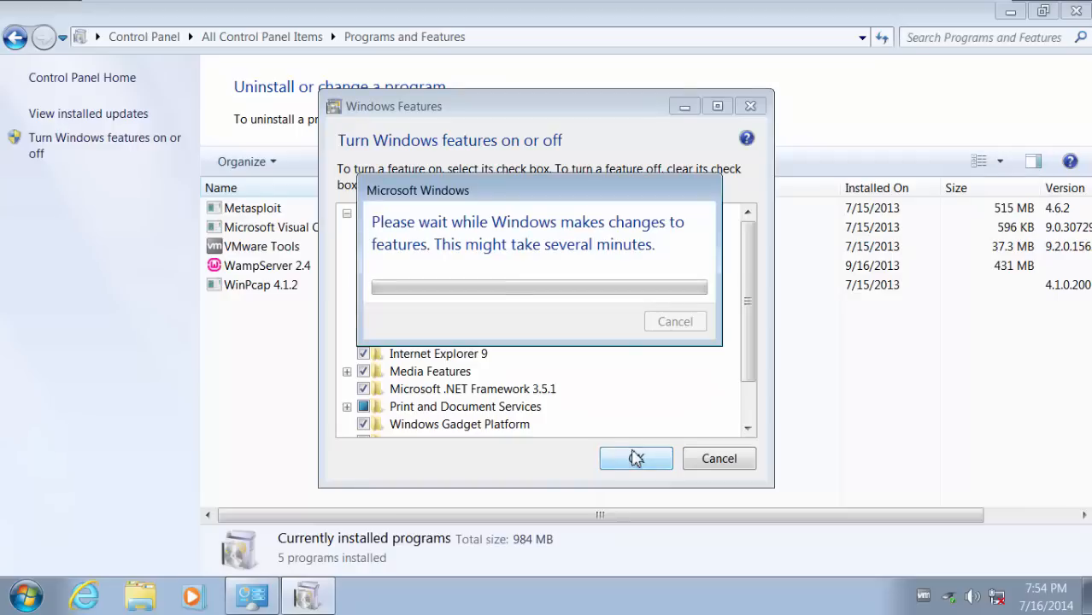
mouse_move(510, 276)
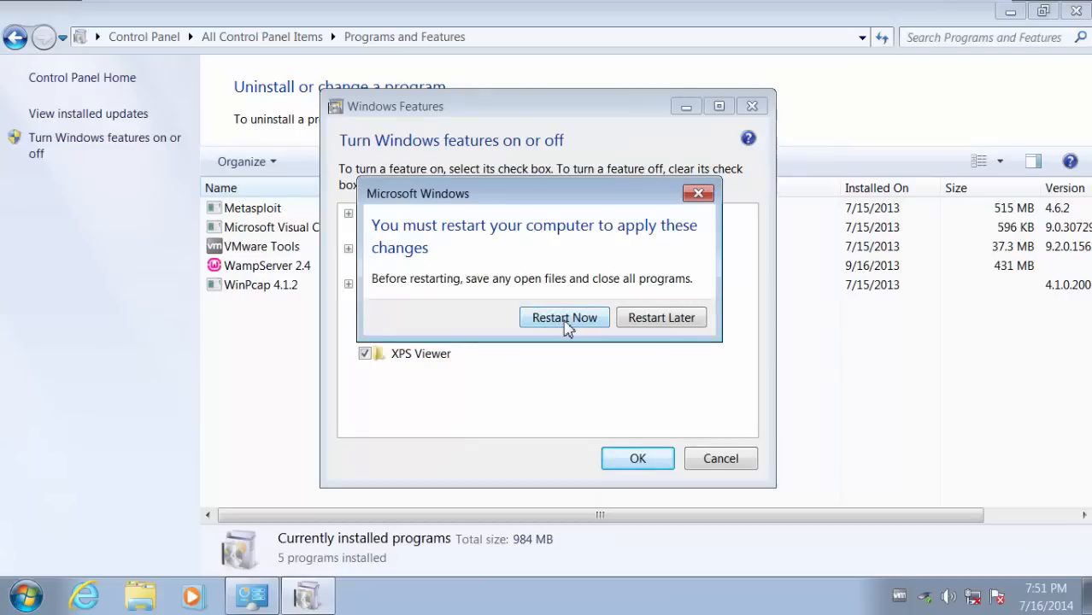
Choose Restart Now so the feature change takes effect
click(564, 316)
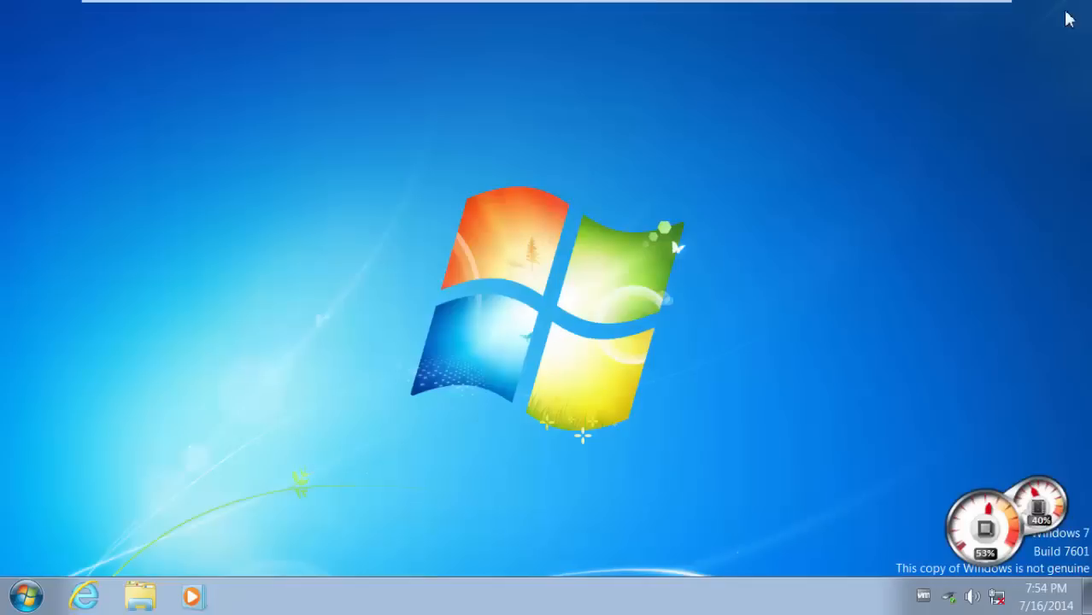
click(26, 595)
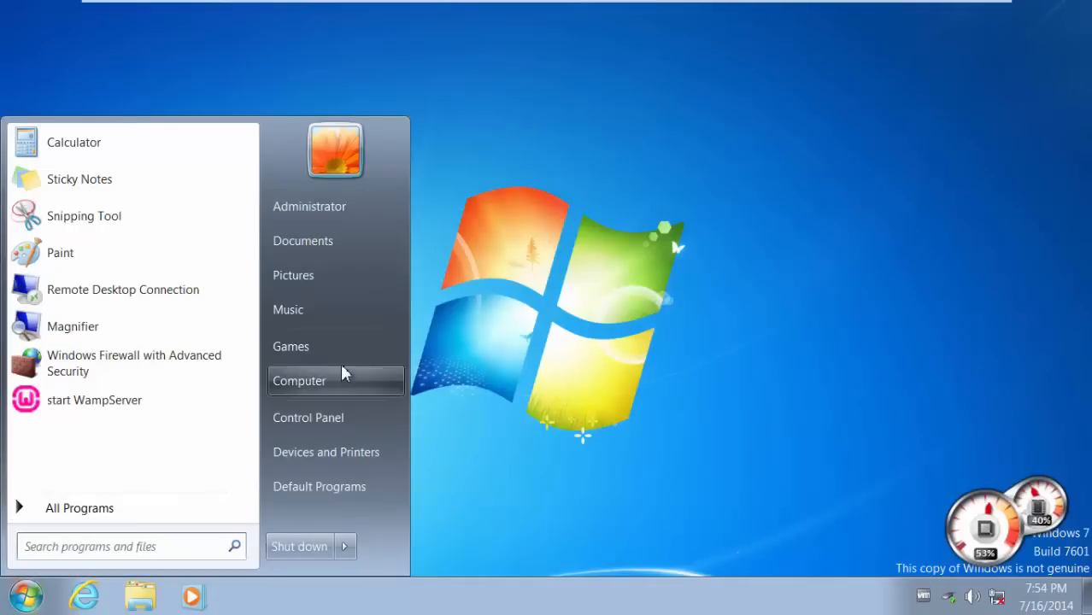
click(290, 345)
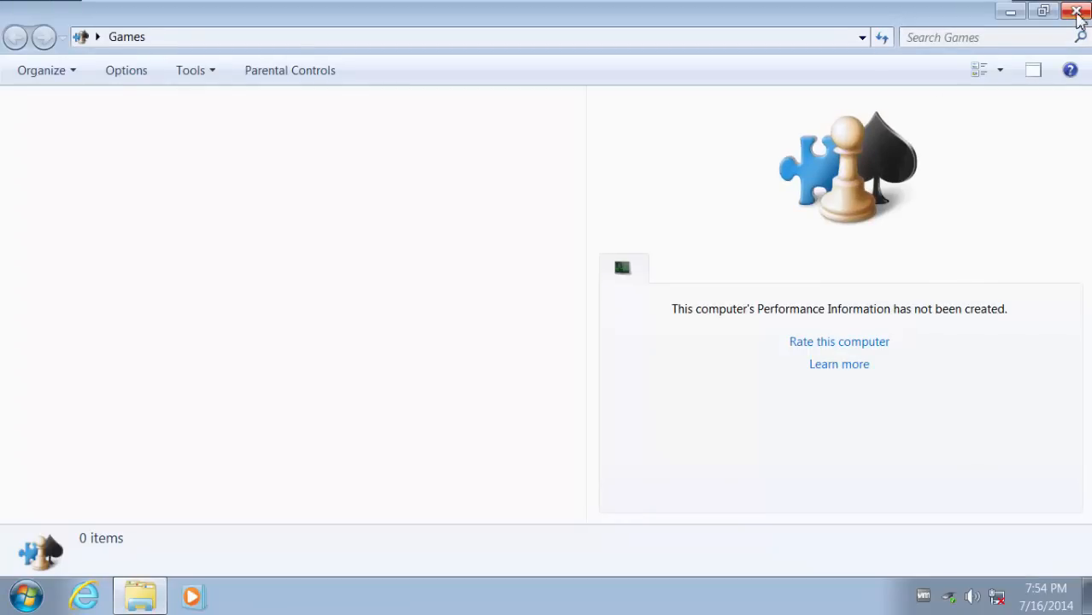
click(1076, 10)
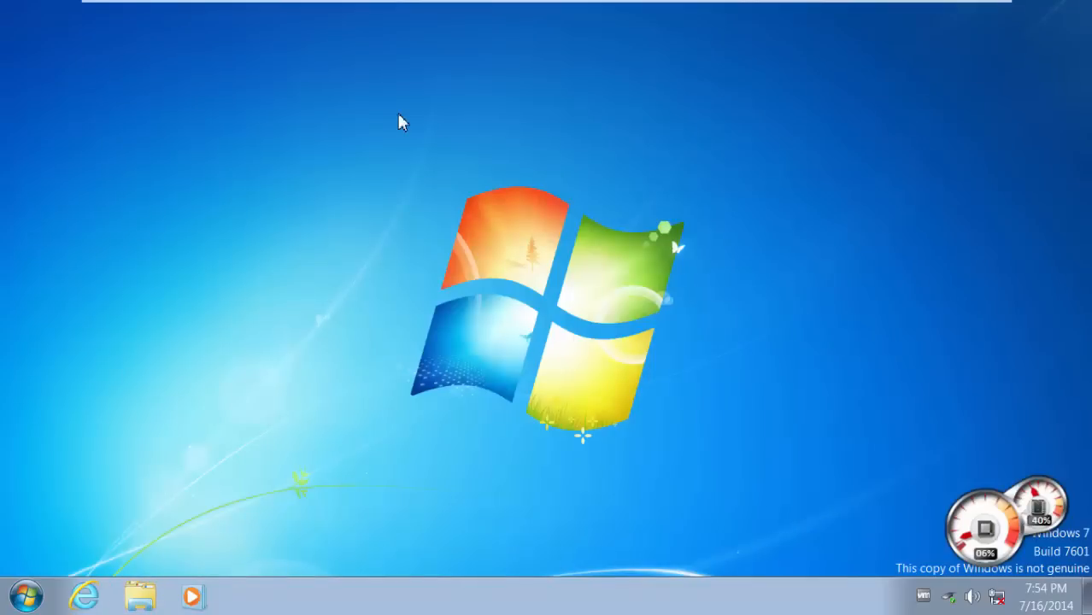